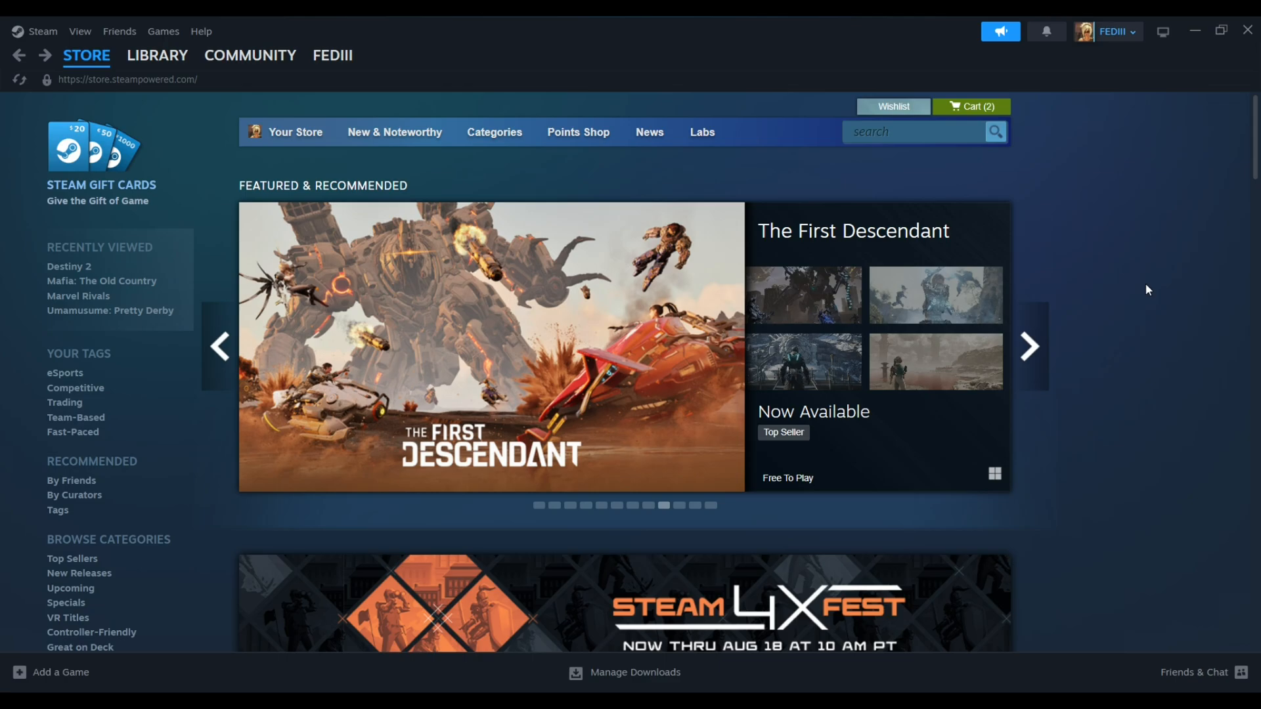
mouse_move(199, 159)
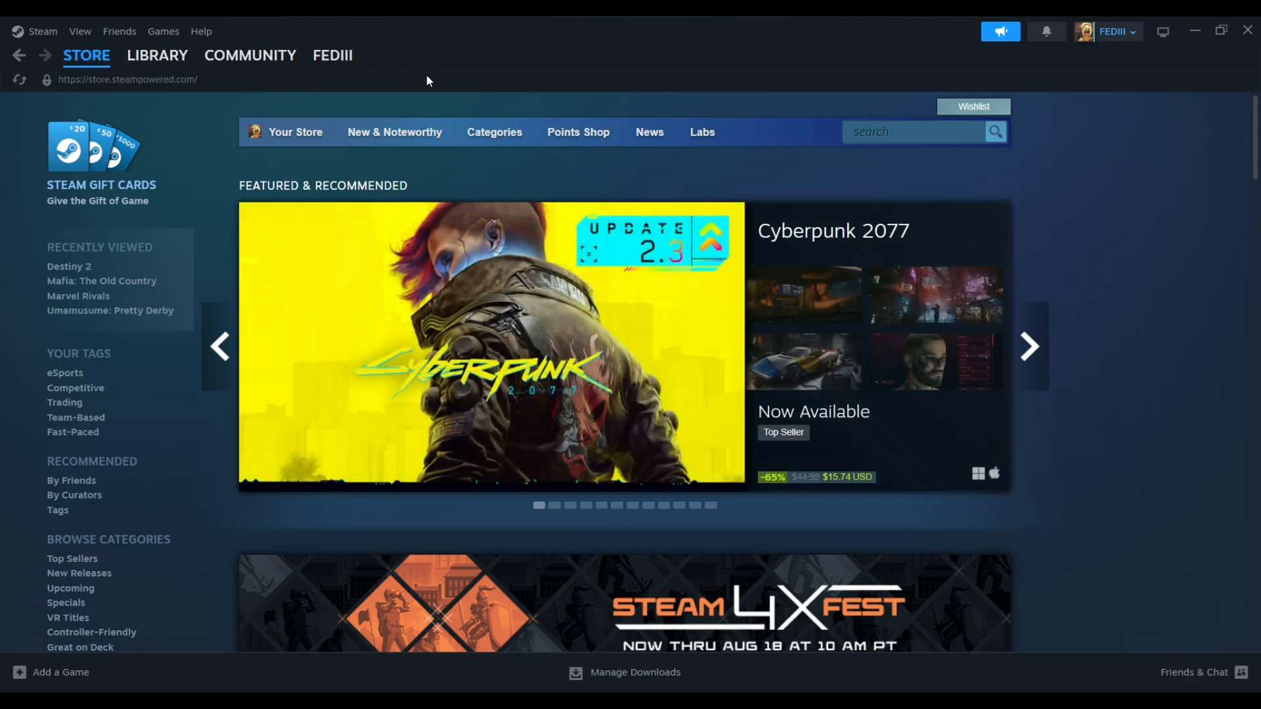
Search the store for 'Mafia: The Old Country' and choose the base game suggestion.
click(913, 132)
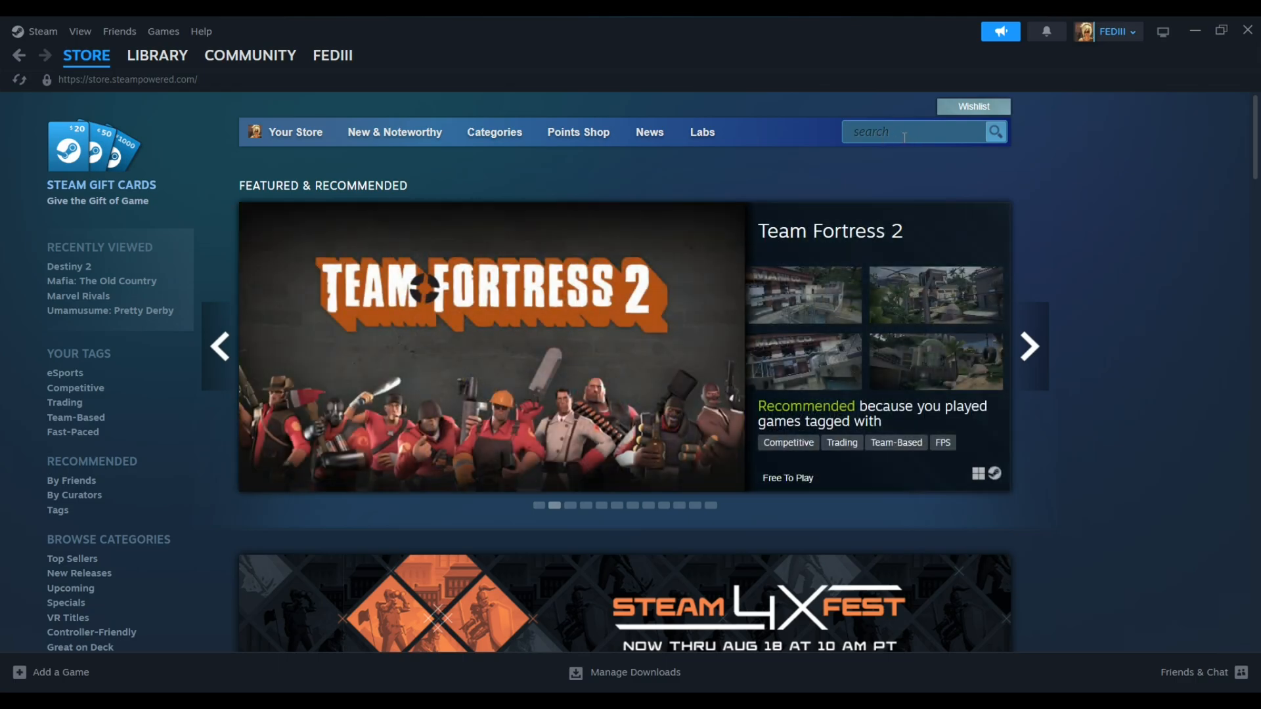
click(917, 131)
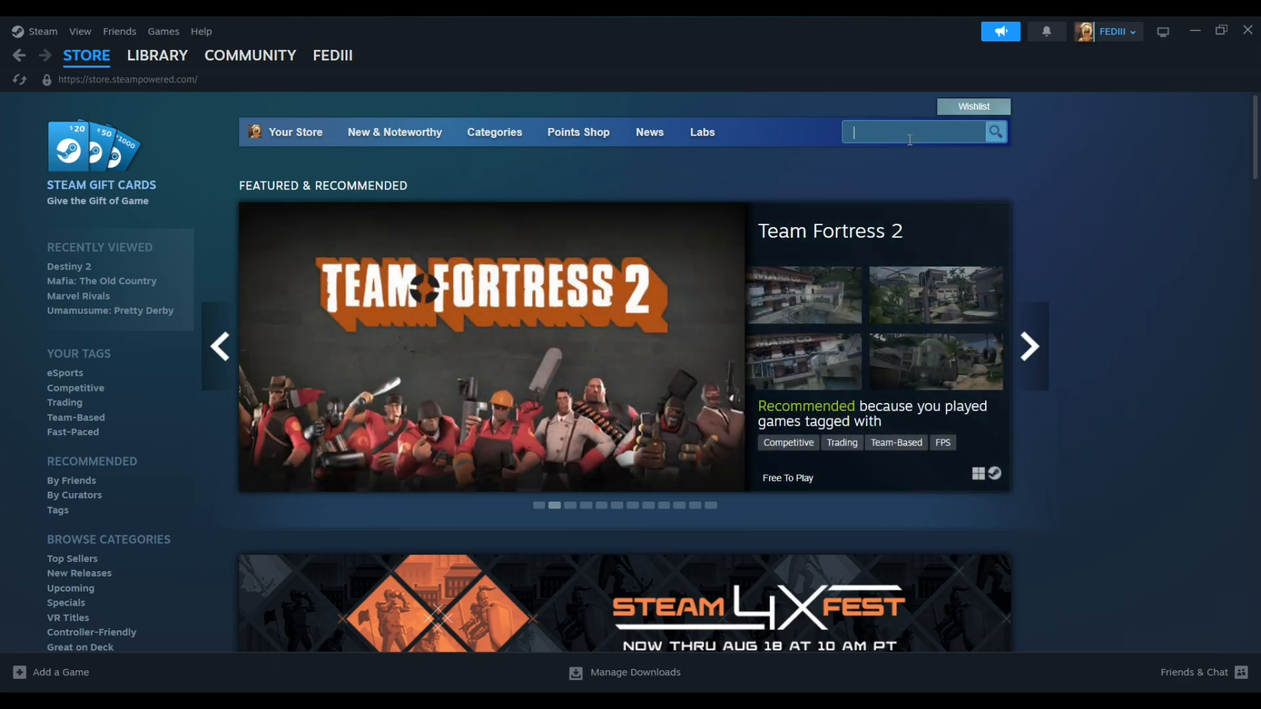
text(Mafia: The Old Country)
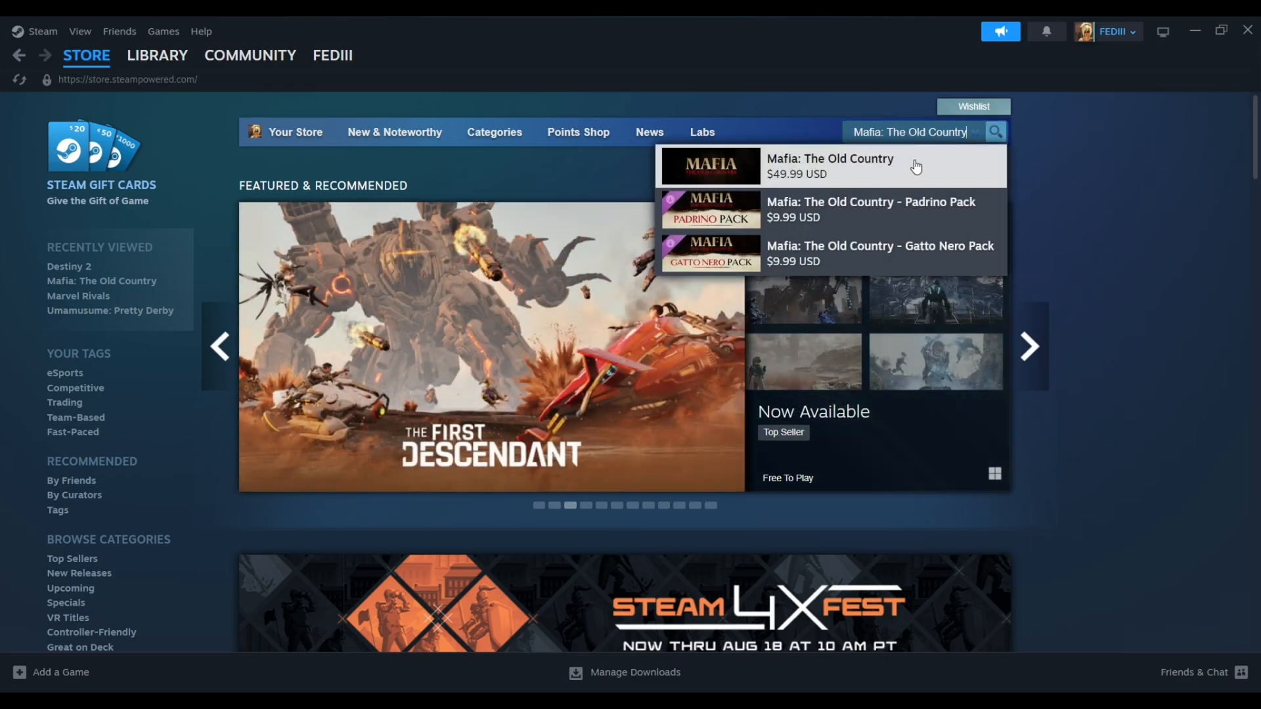
click(829, 165)
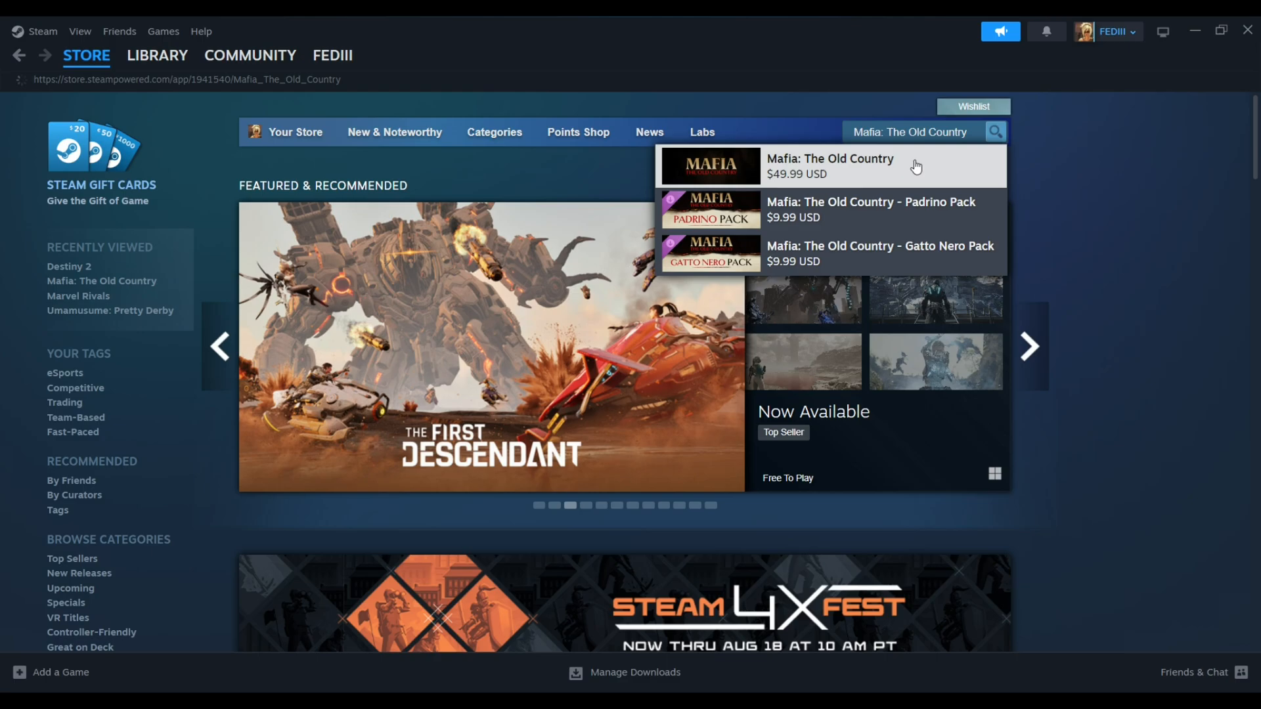
Scroll the store page down to the 'Buy Mafia: The Old Country' purchase options.
click(829, 166)
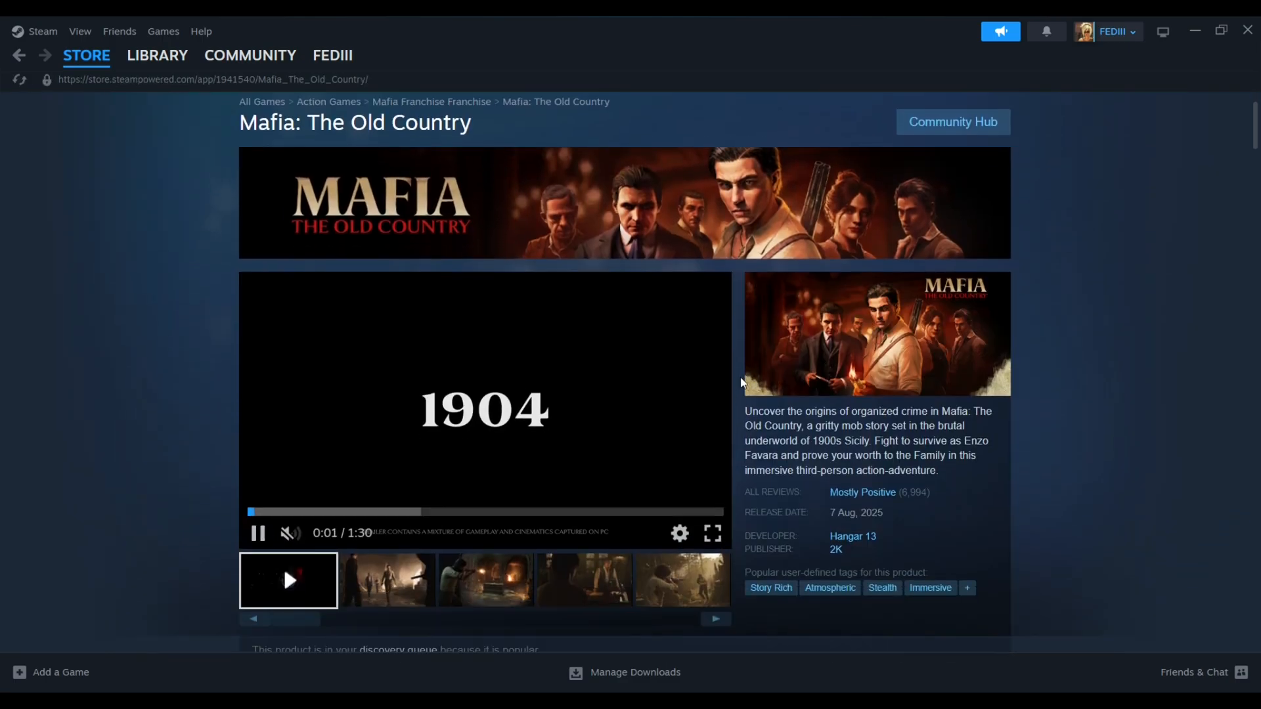
scroll(down, 3)
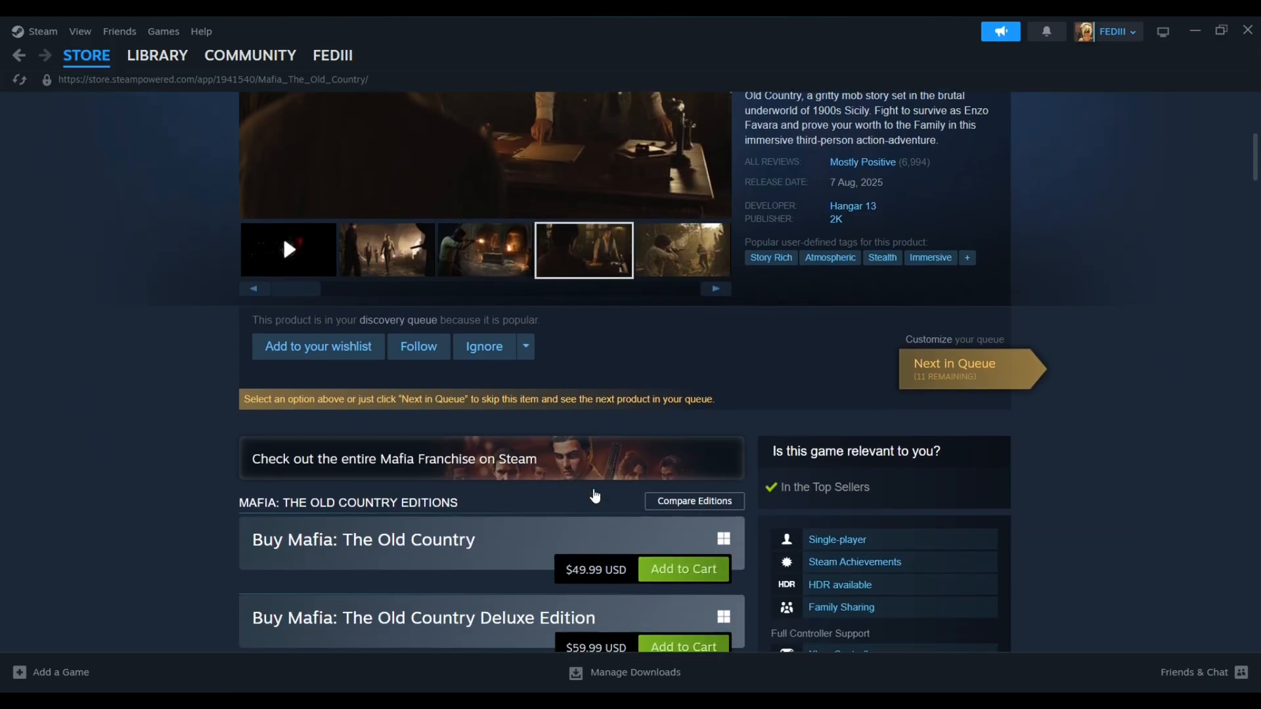
scroll(down, 3)
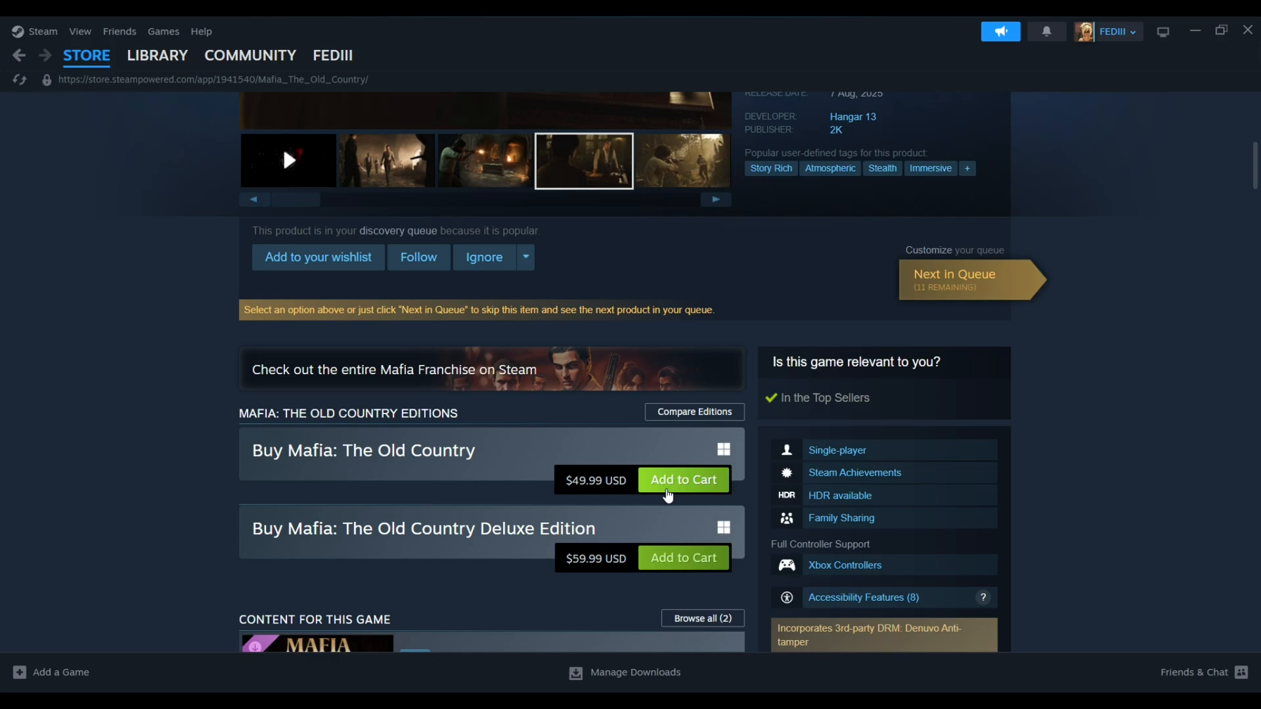
mouse_move(687, 484)
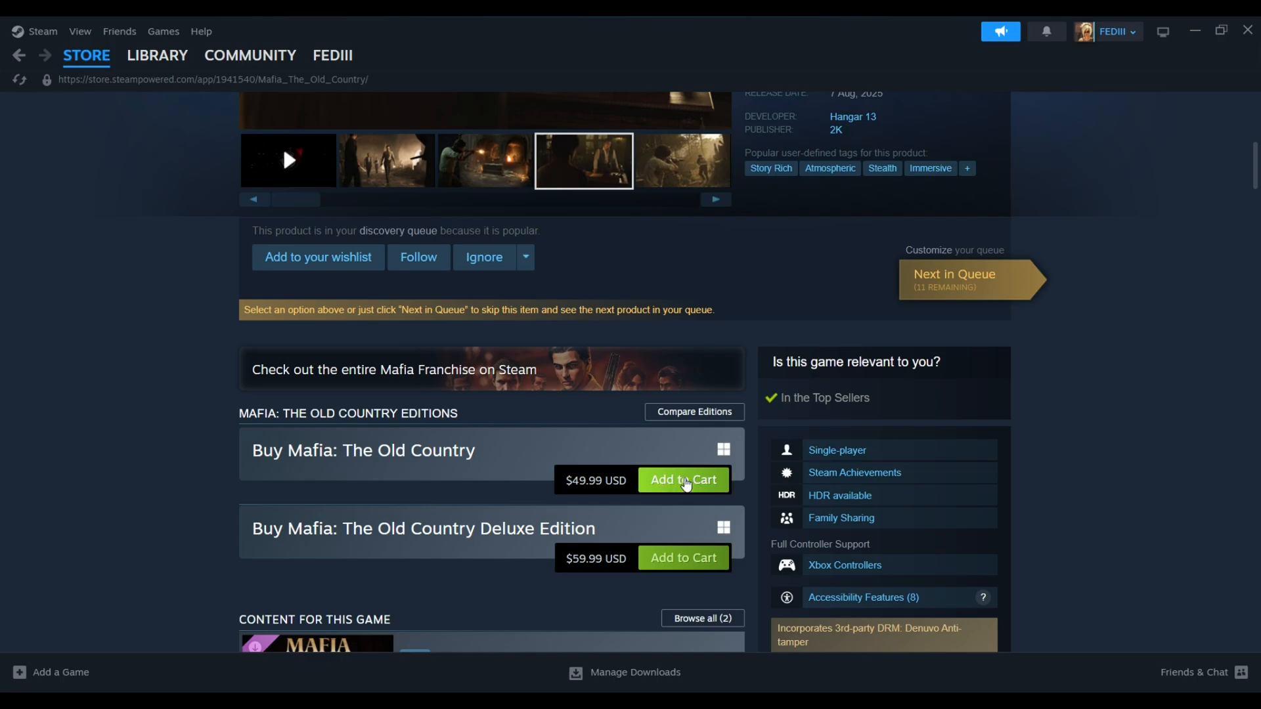
Add the standard edition to the cart and view the cart with its $49.99 total.
click(683, 480)
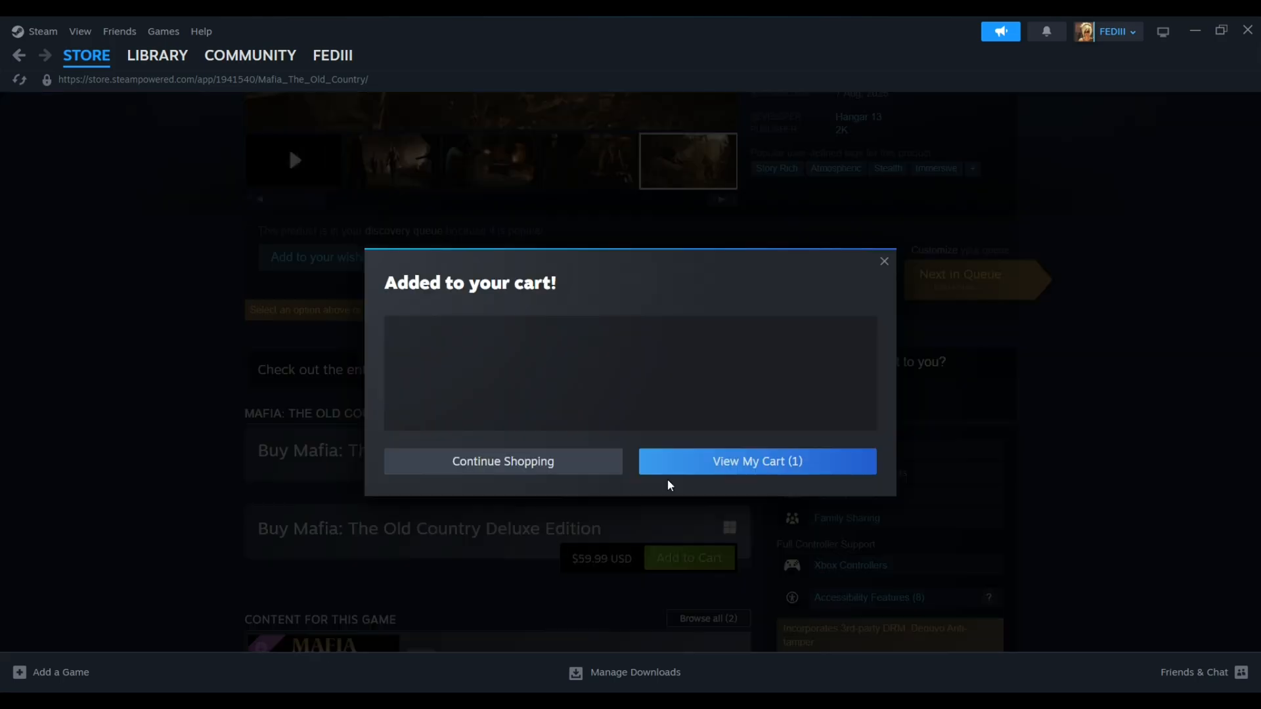
click(756, 461)
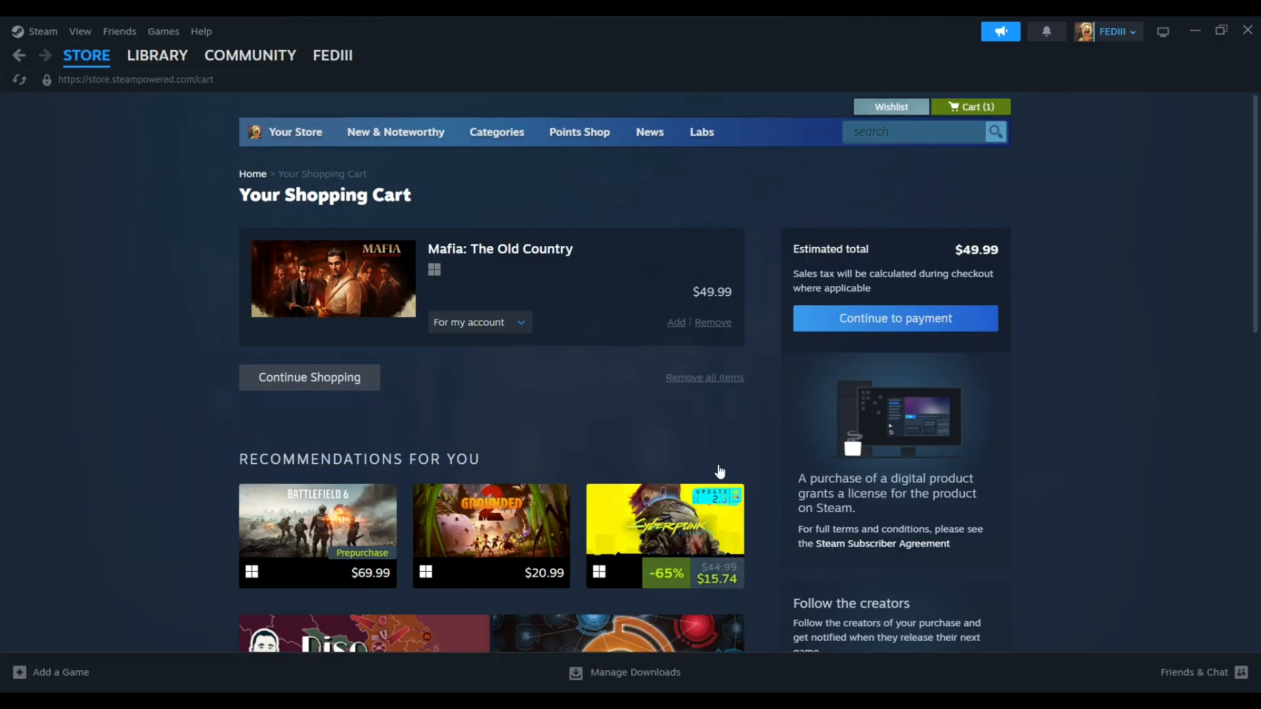
mouse_move(830, 327)
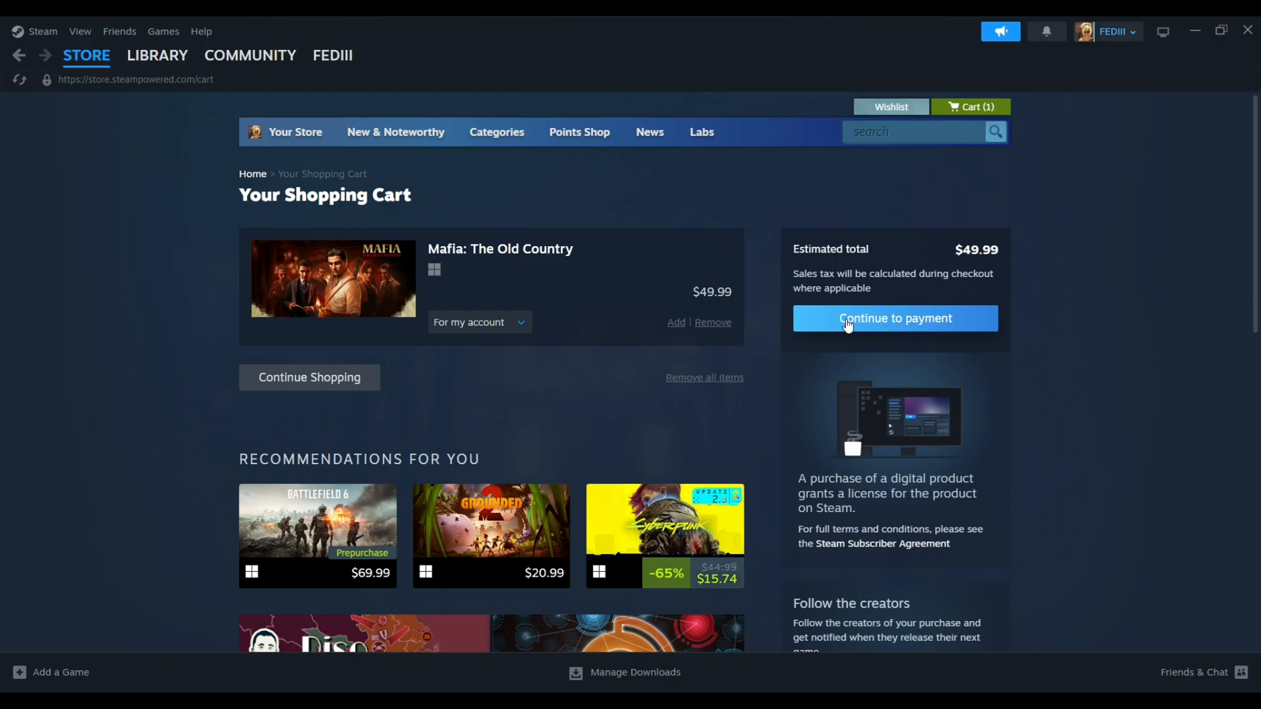
Continue from the cart to the Payment Method page, then go to the Library.
click(894, 318)
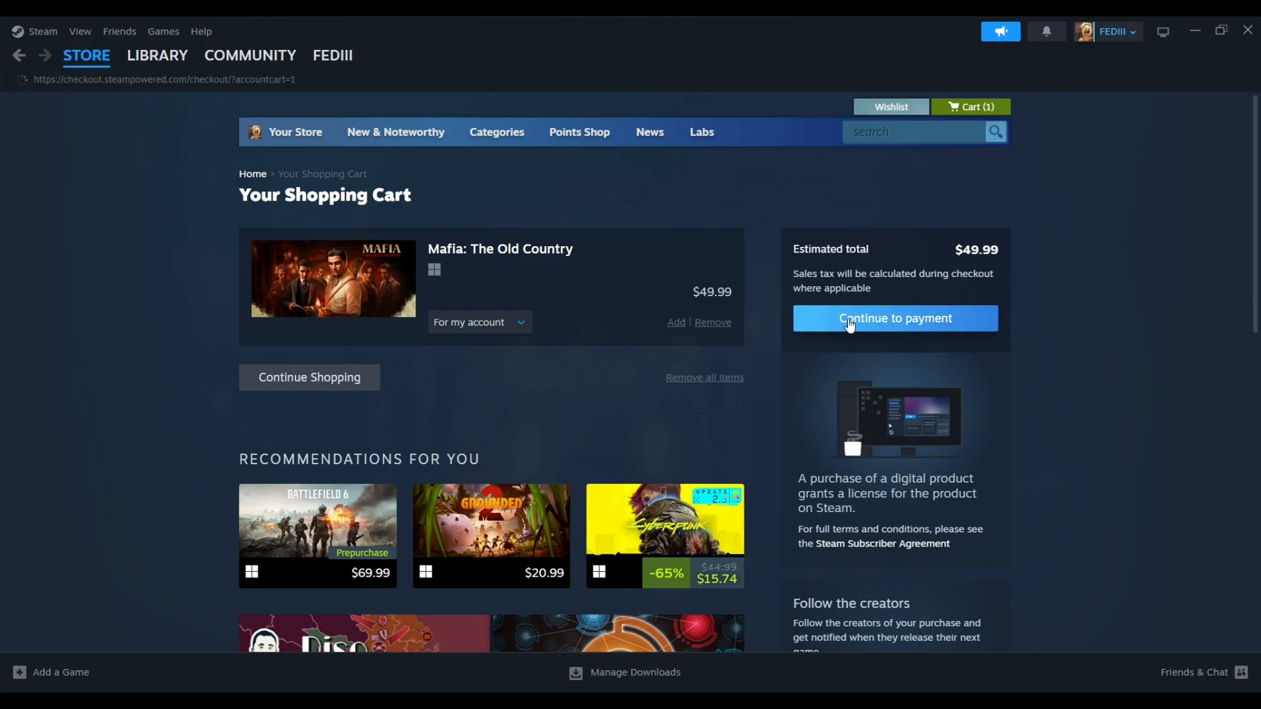
click(894, 318)
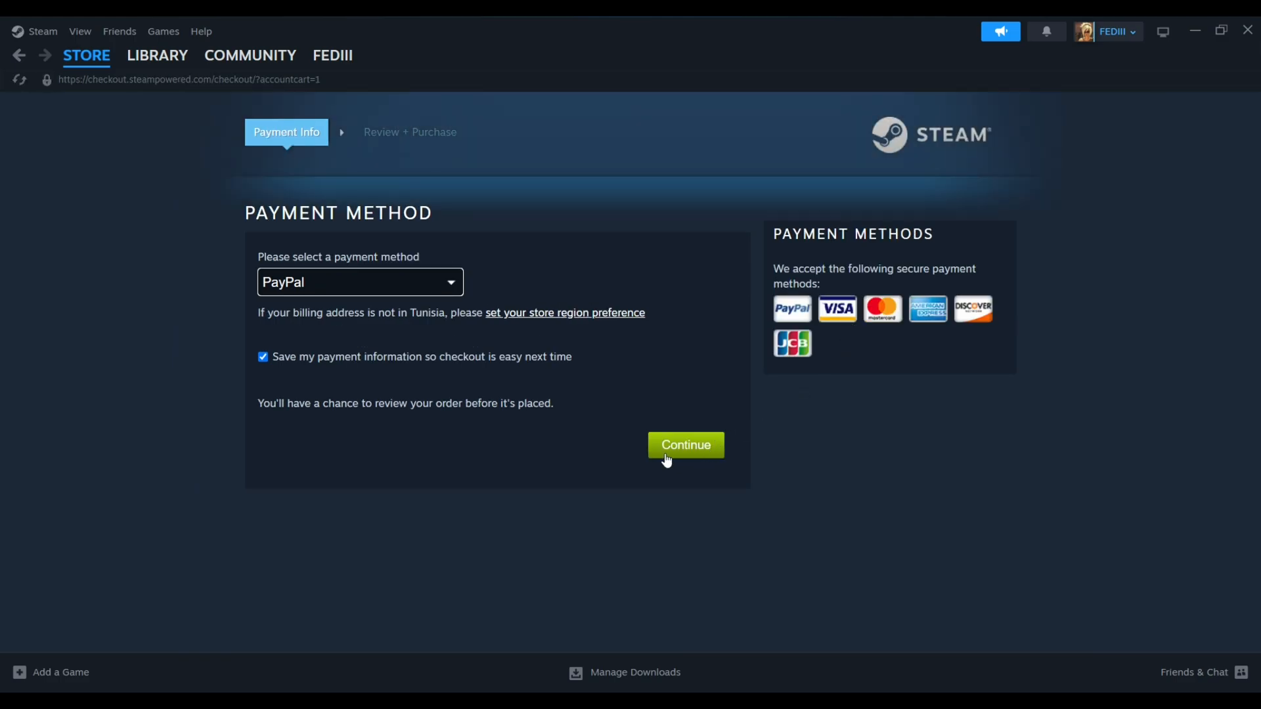
mouse_move(629, 449)
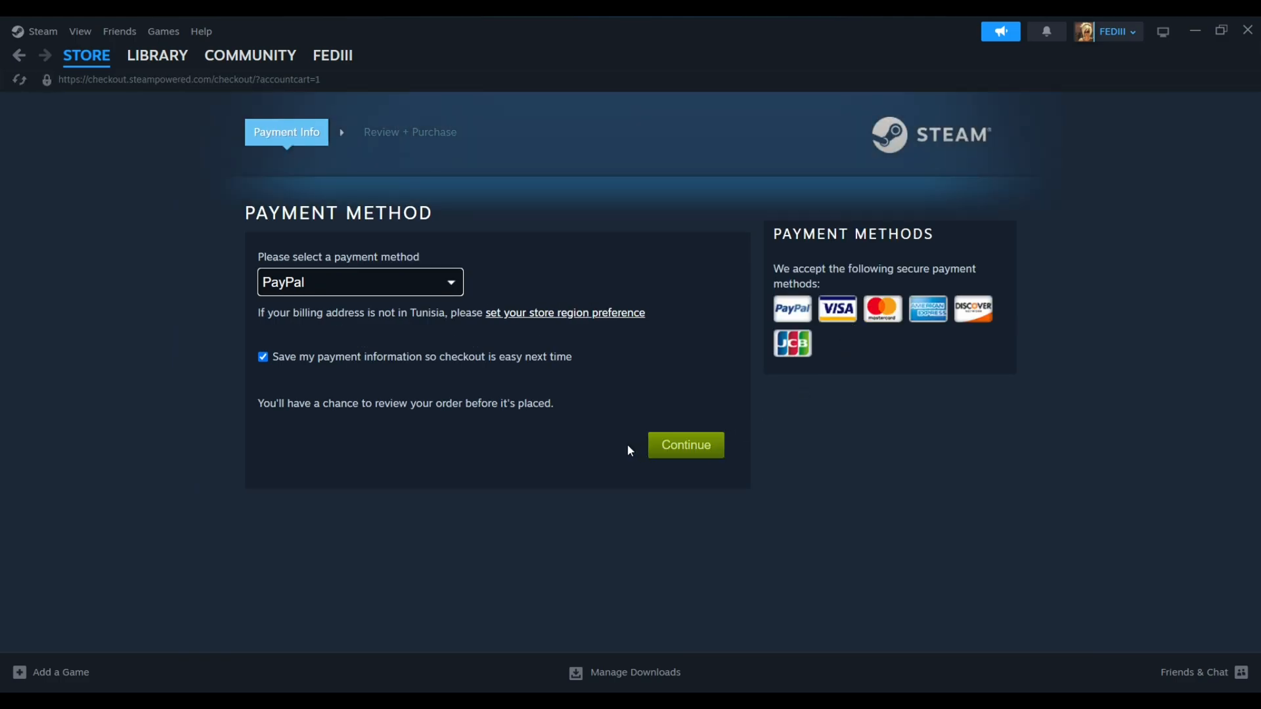
click(156, 55)
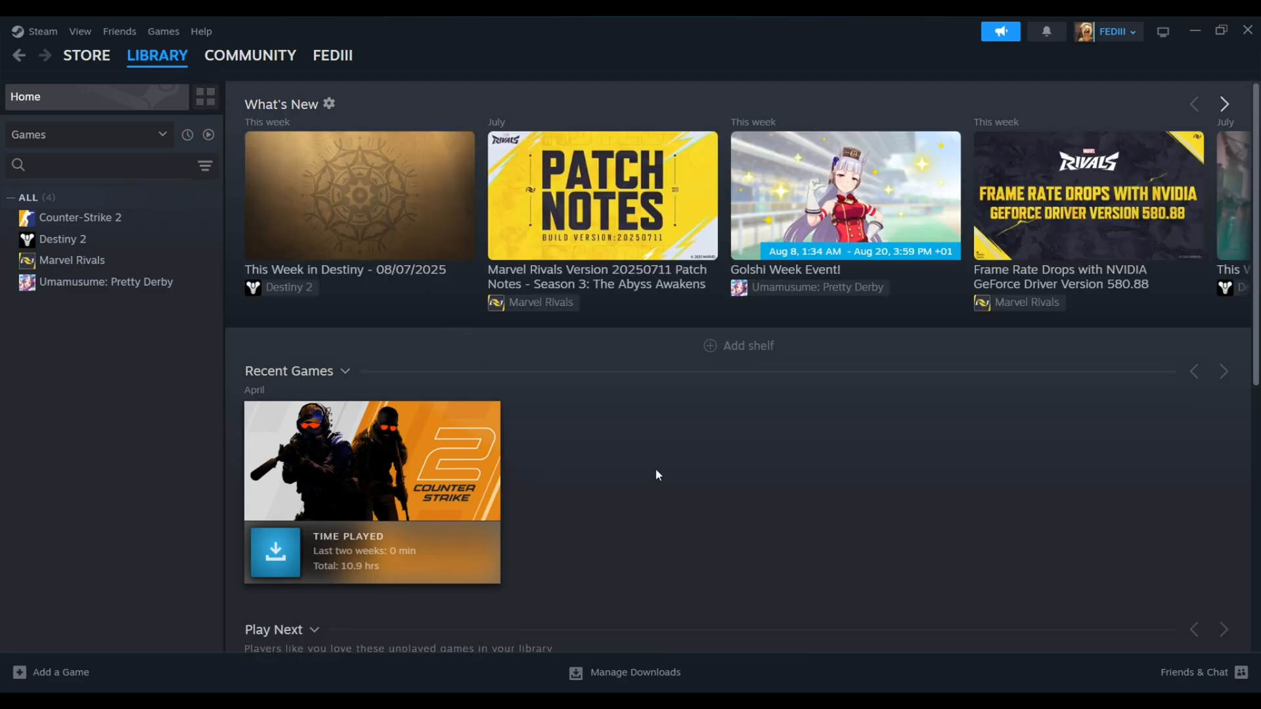
Scroll the Library home down to the All Games shelf listing four owned titles.
scroll(down, 3)
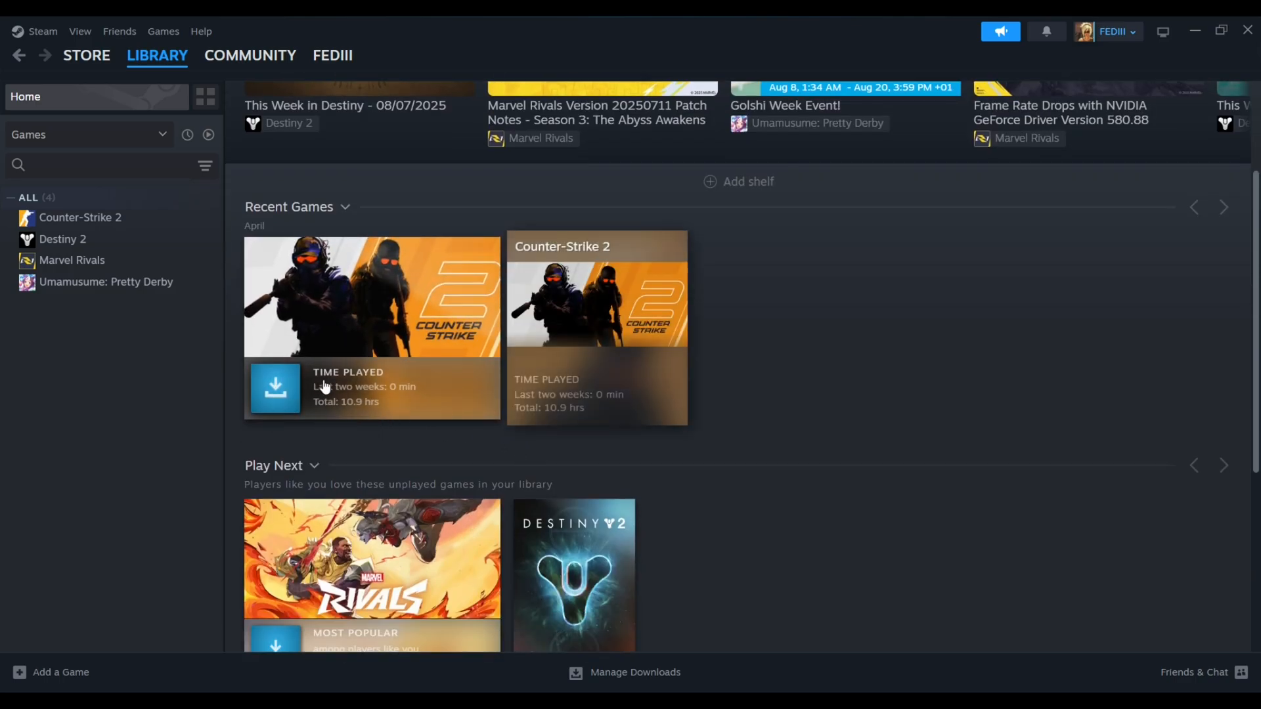
scroll(down, 3)
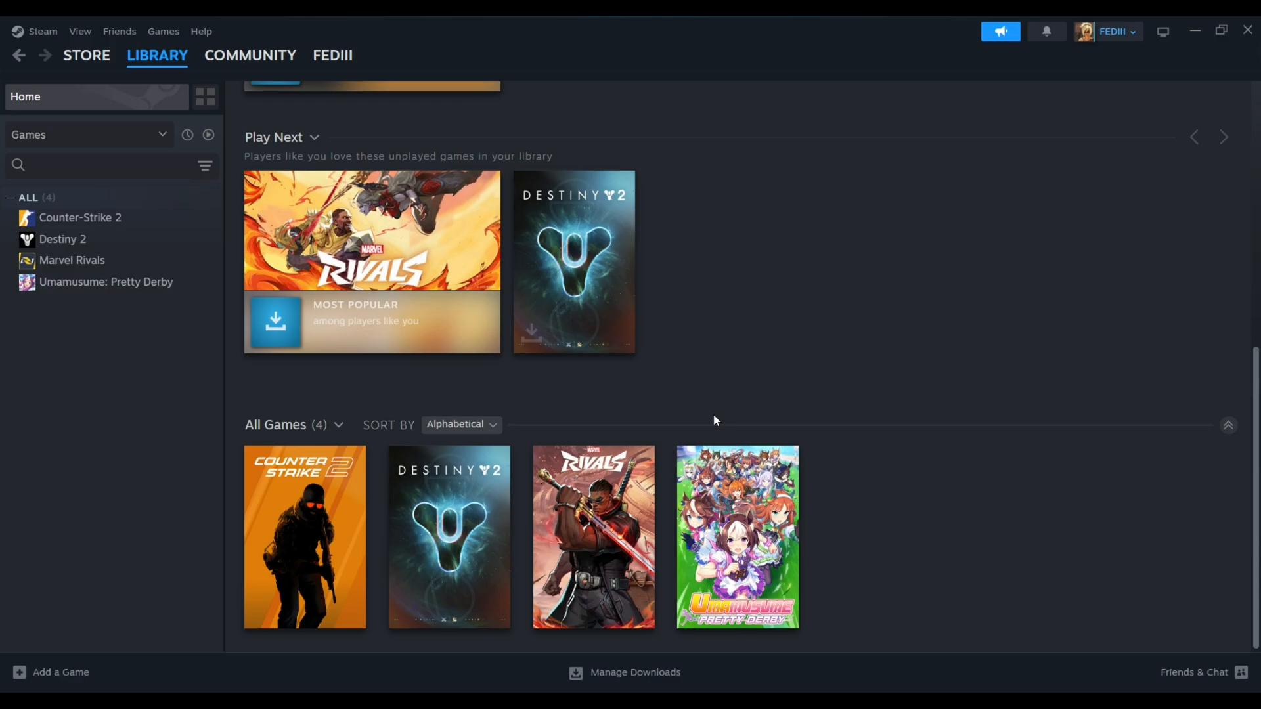